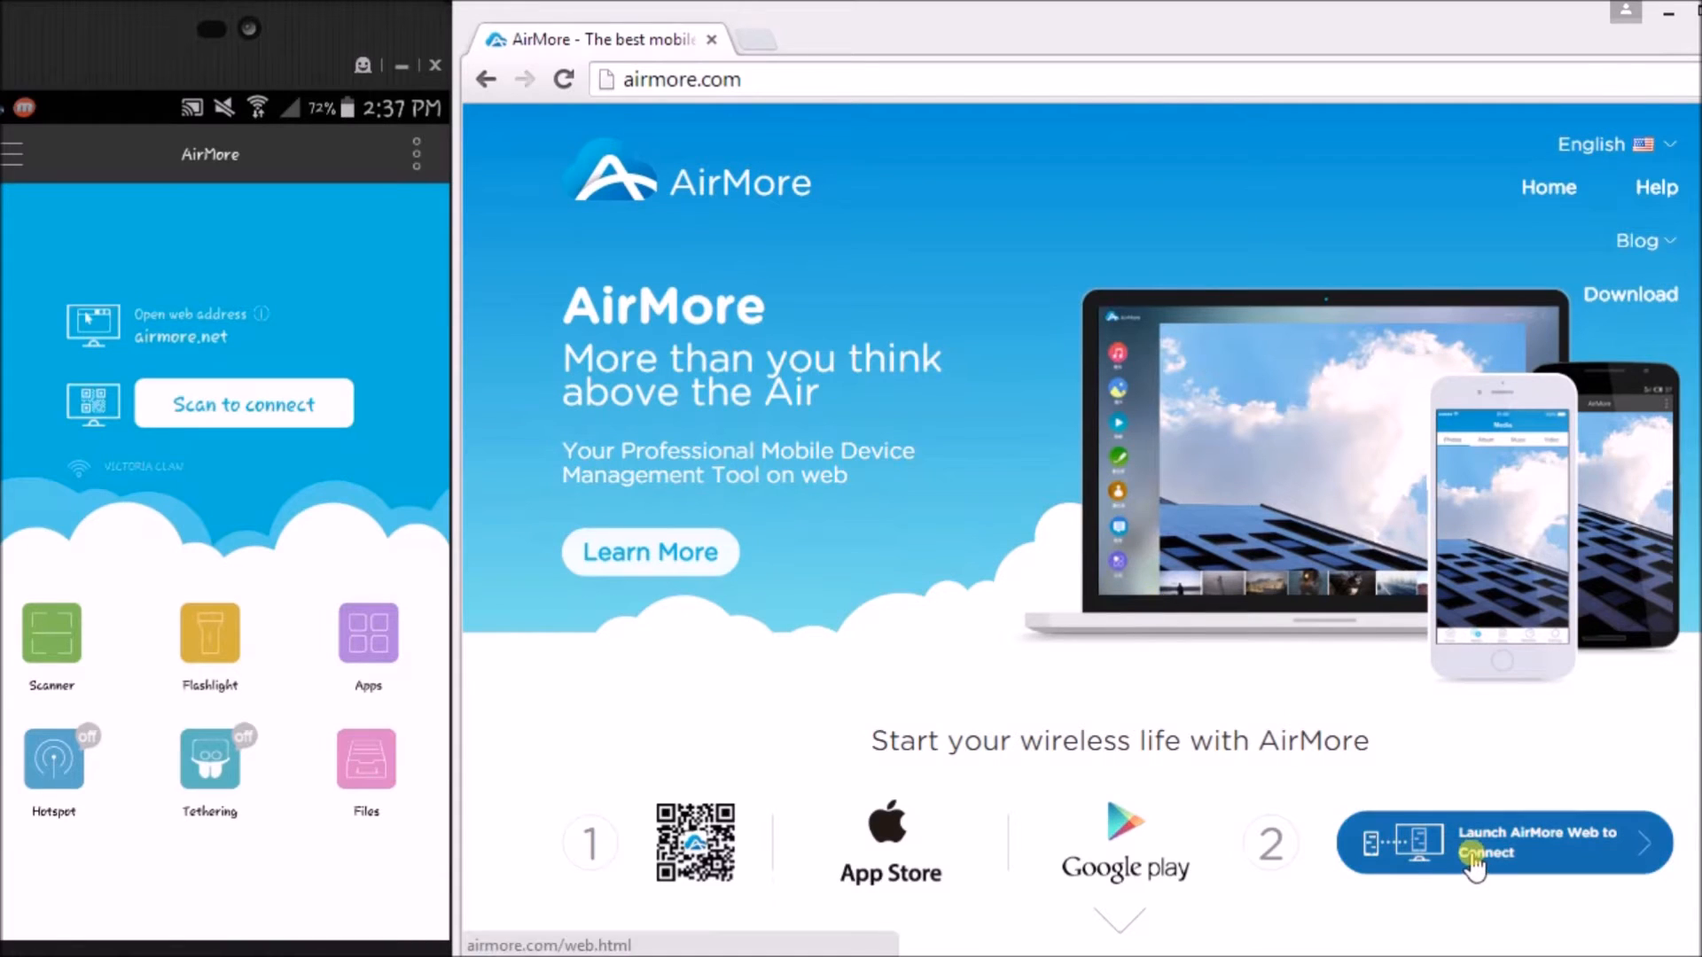
- Choose 'Launch AirMore Web to Connect' on airmore.com to load the web client
left_click(1503, 842)
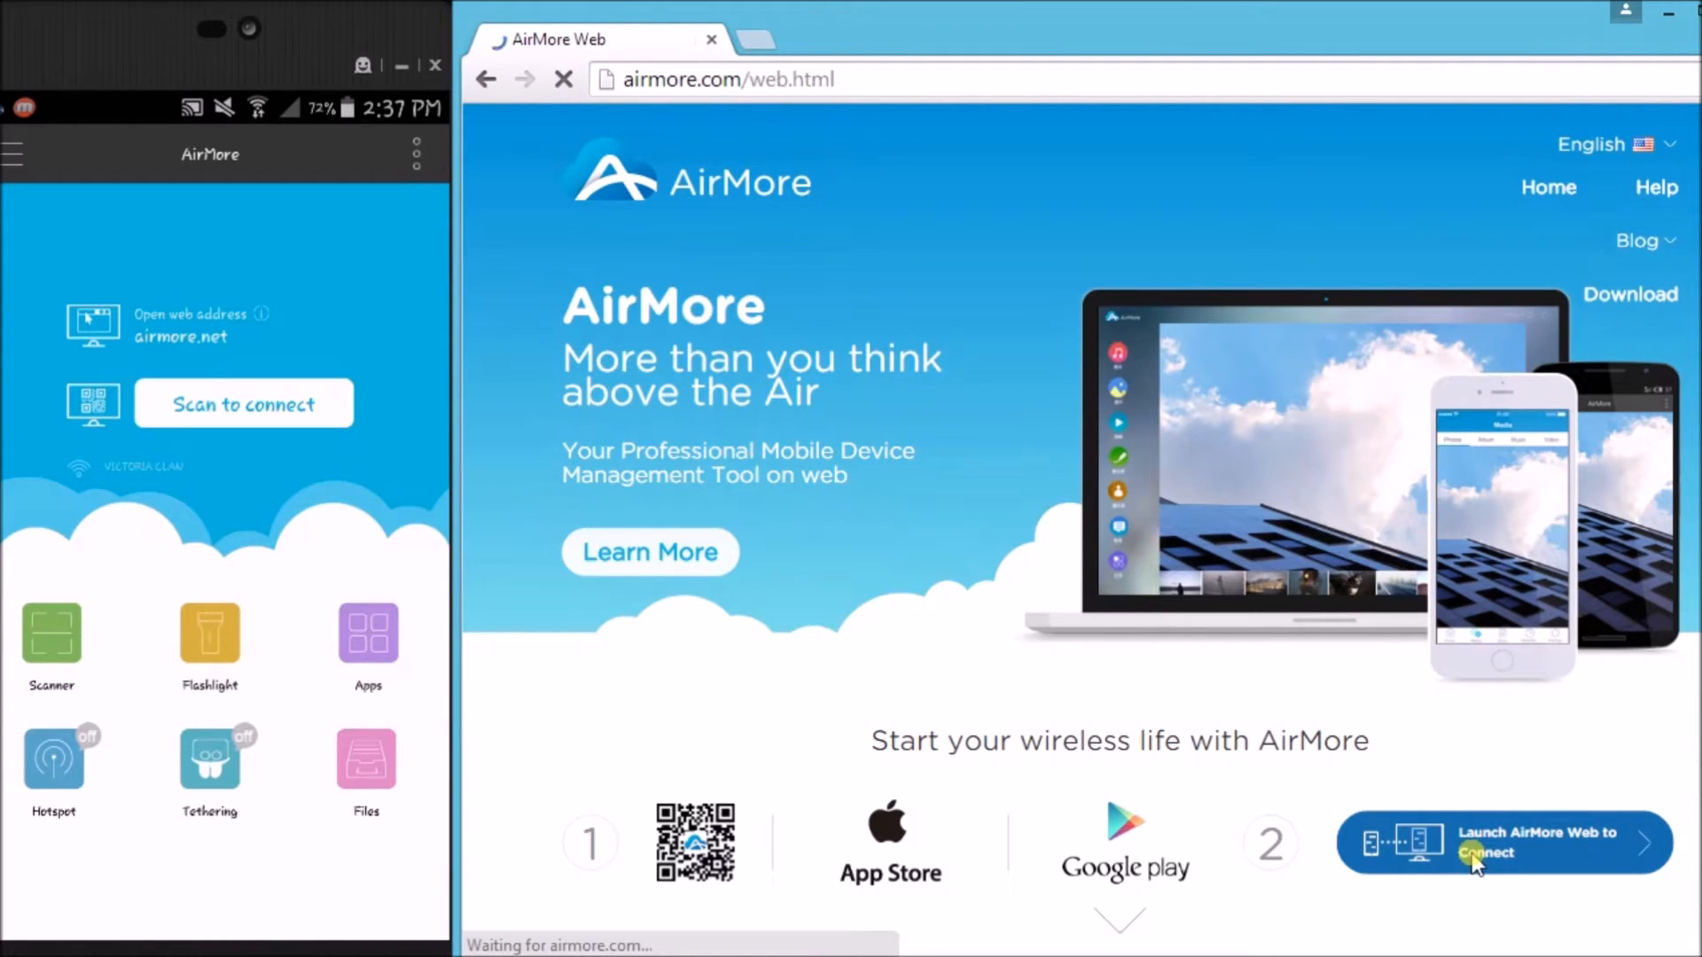
- Scan the QR code from the Samsung phone and accept the connection request
left_click(1503, 842)
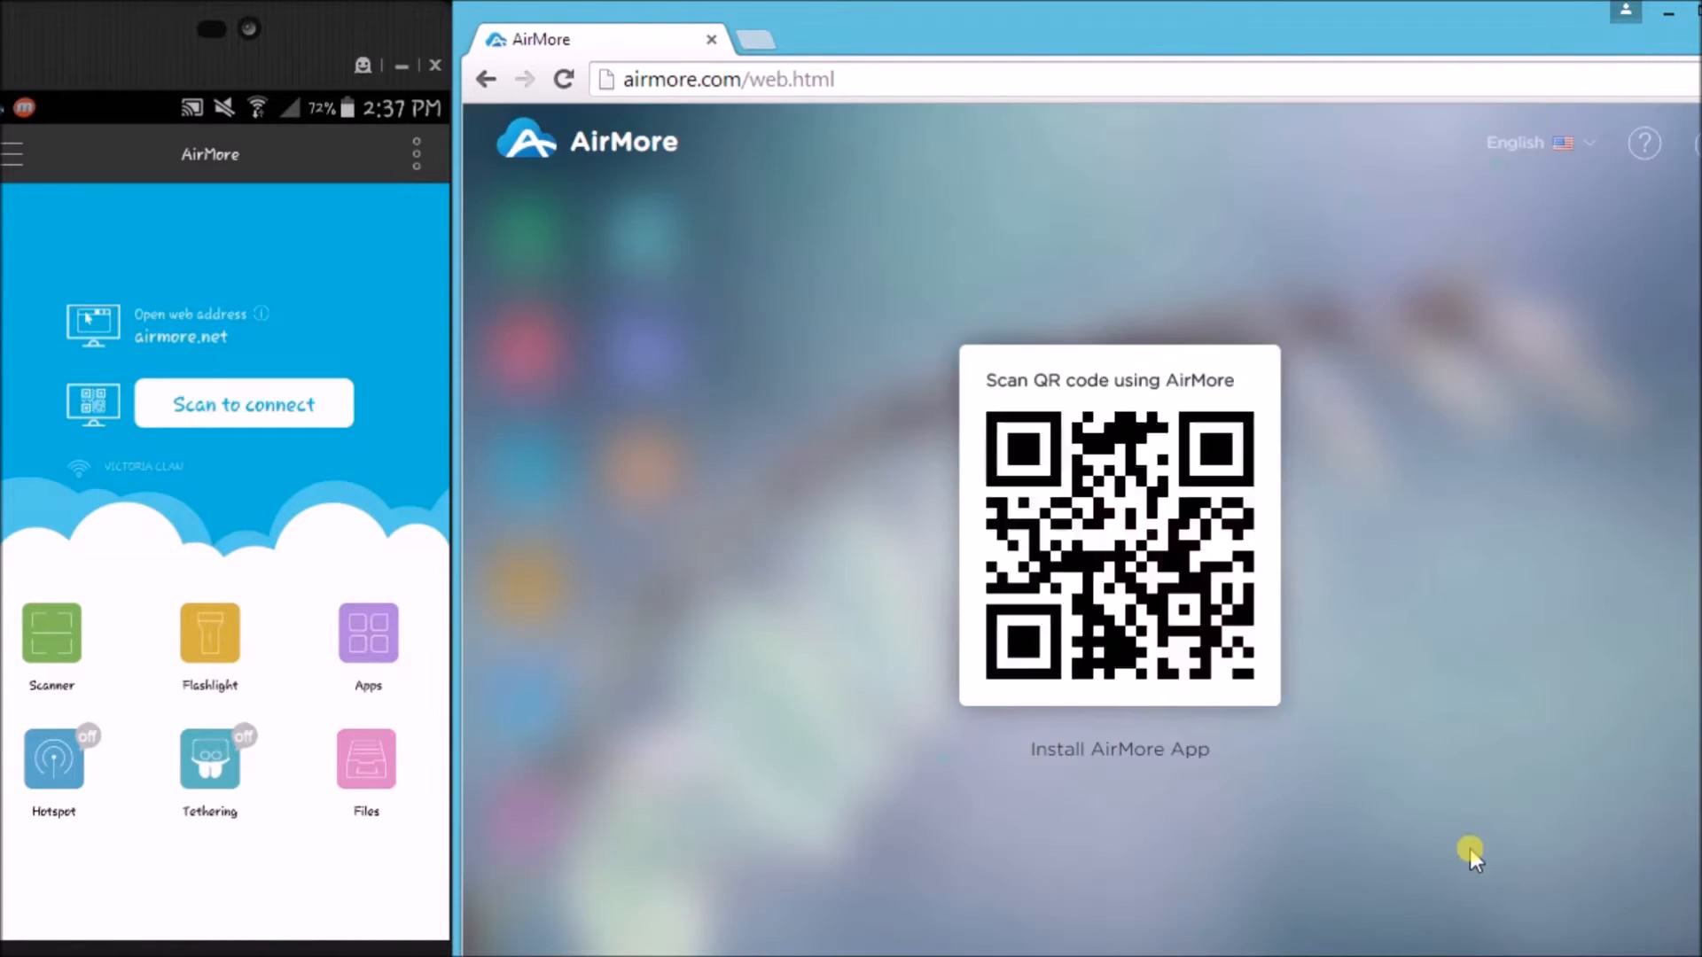
mouse_move(1183, 537)
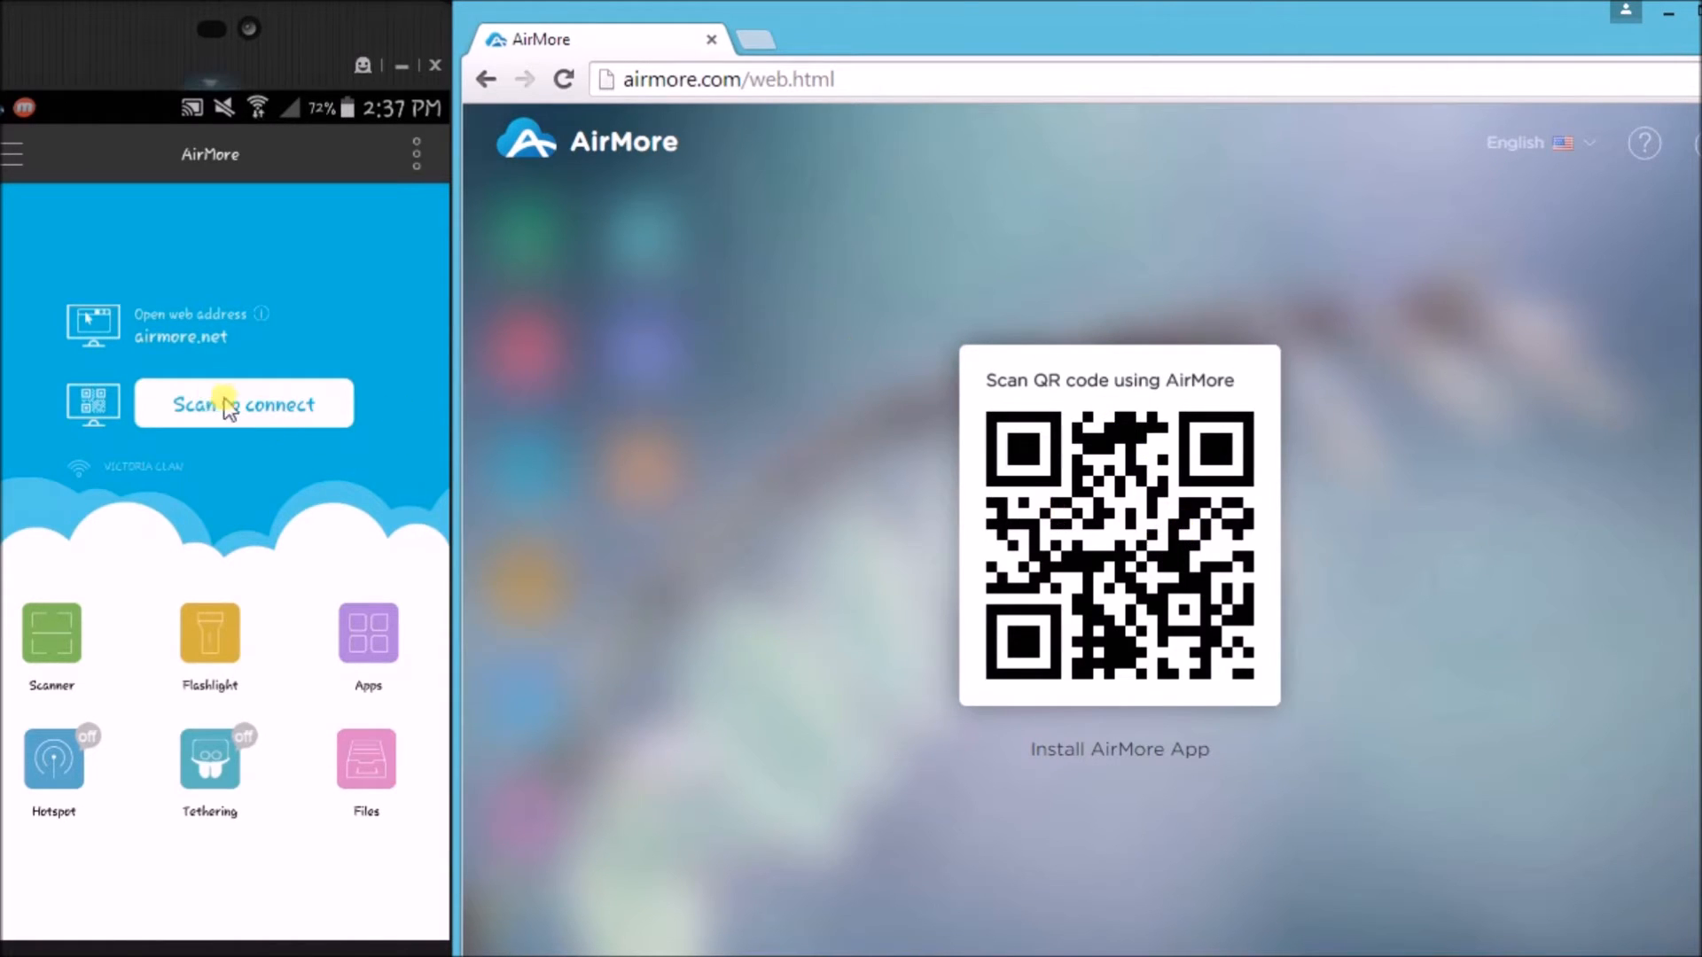
mouse_move(339, 474)
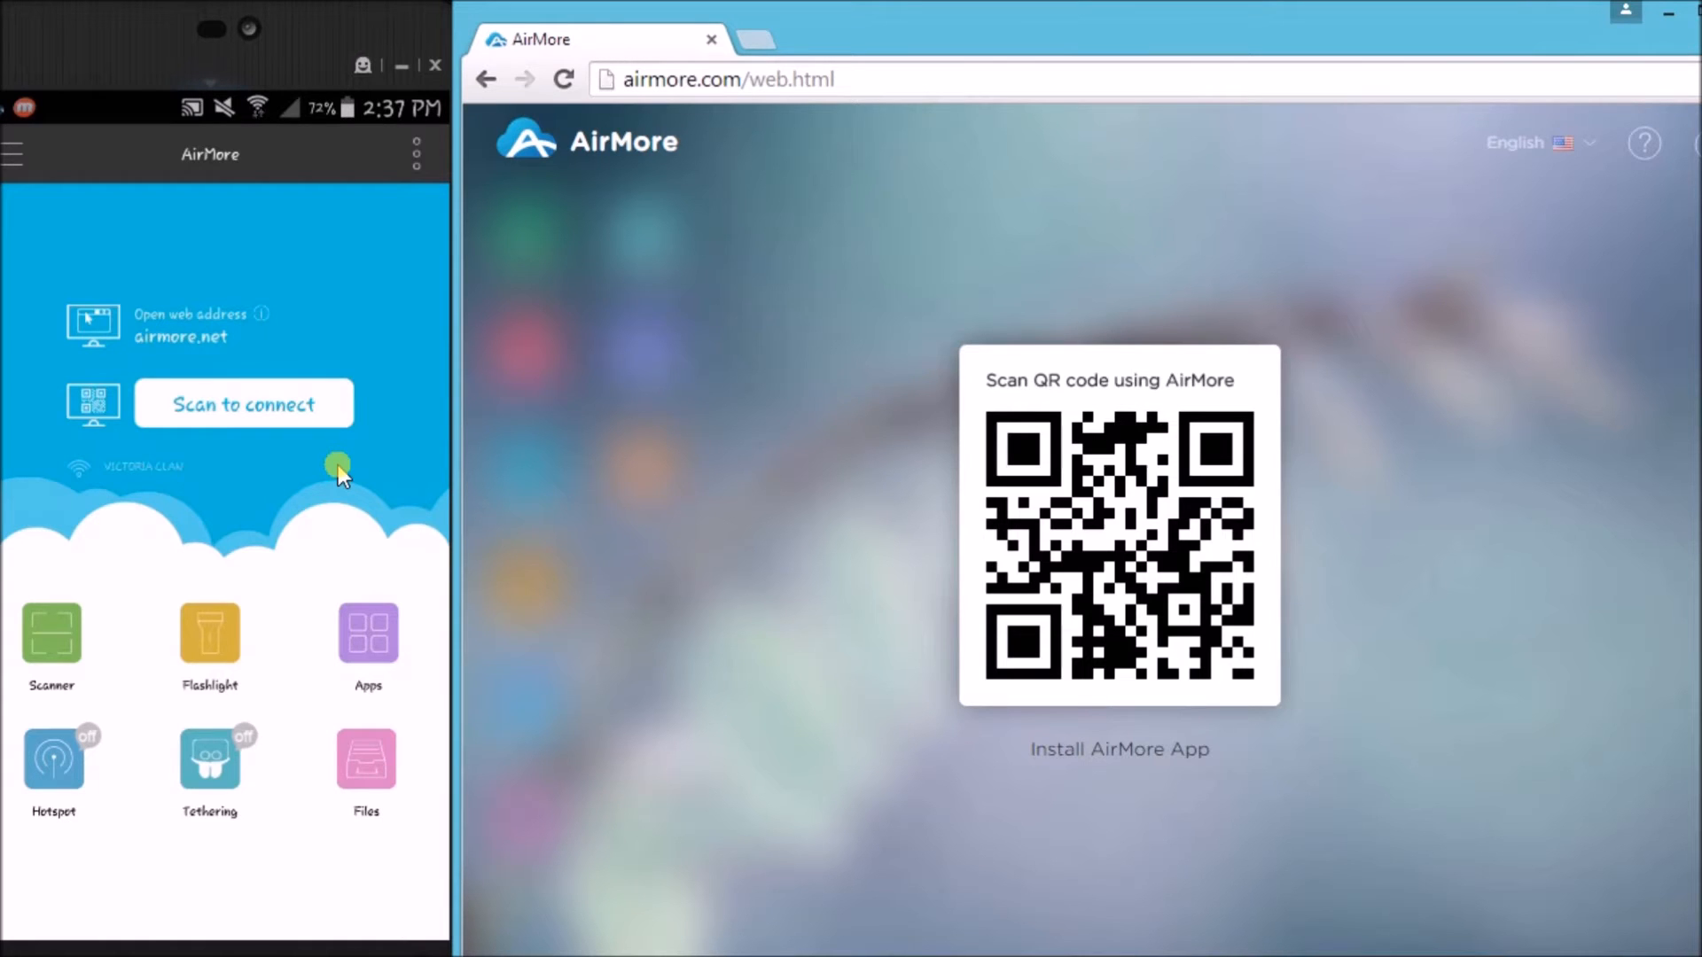
left_click(243, 402)
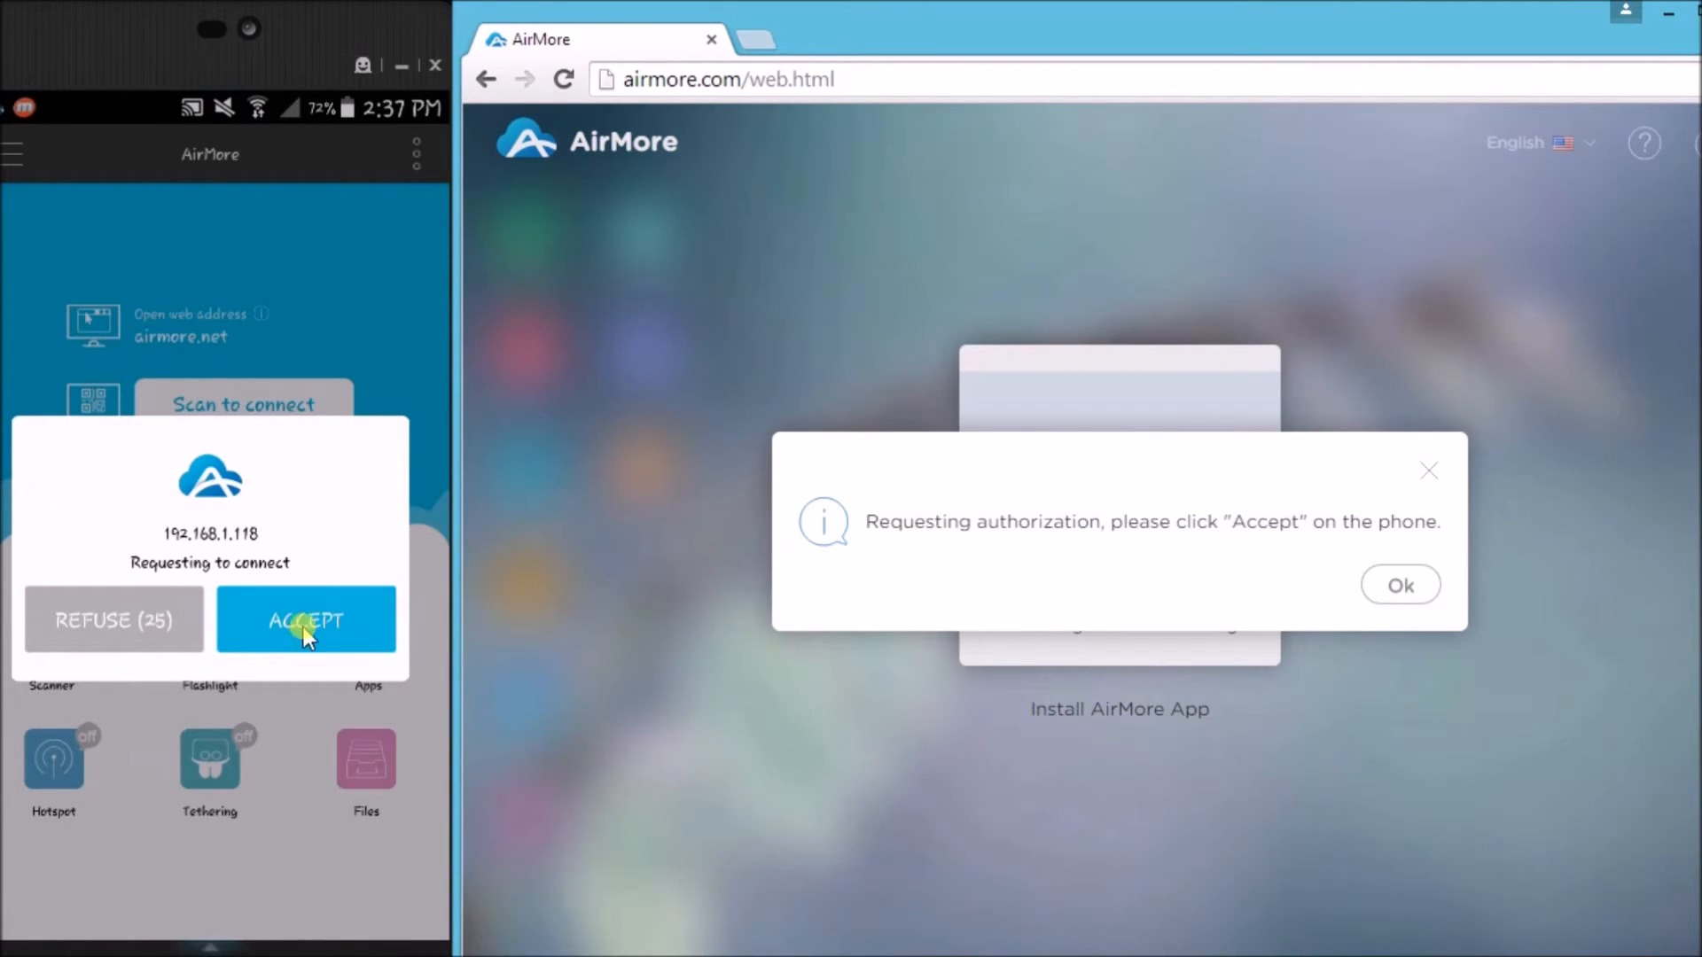
left_click(306, 619)
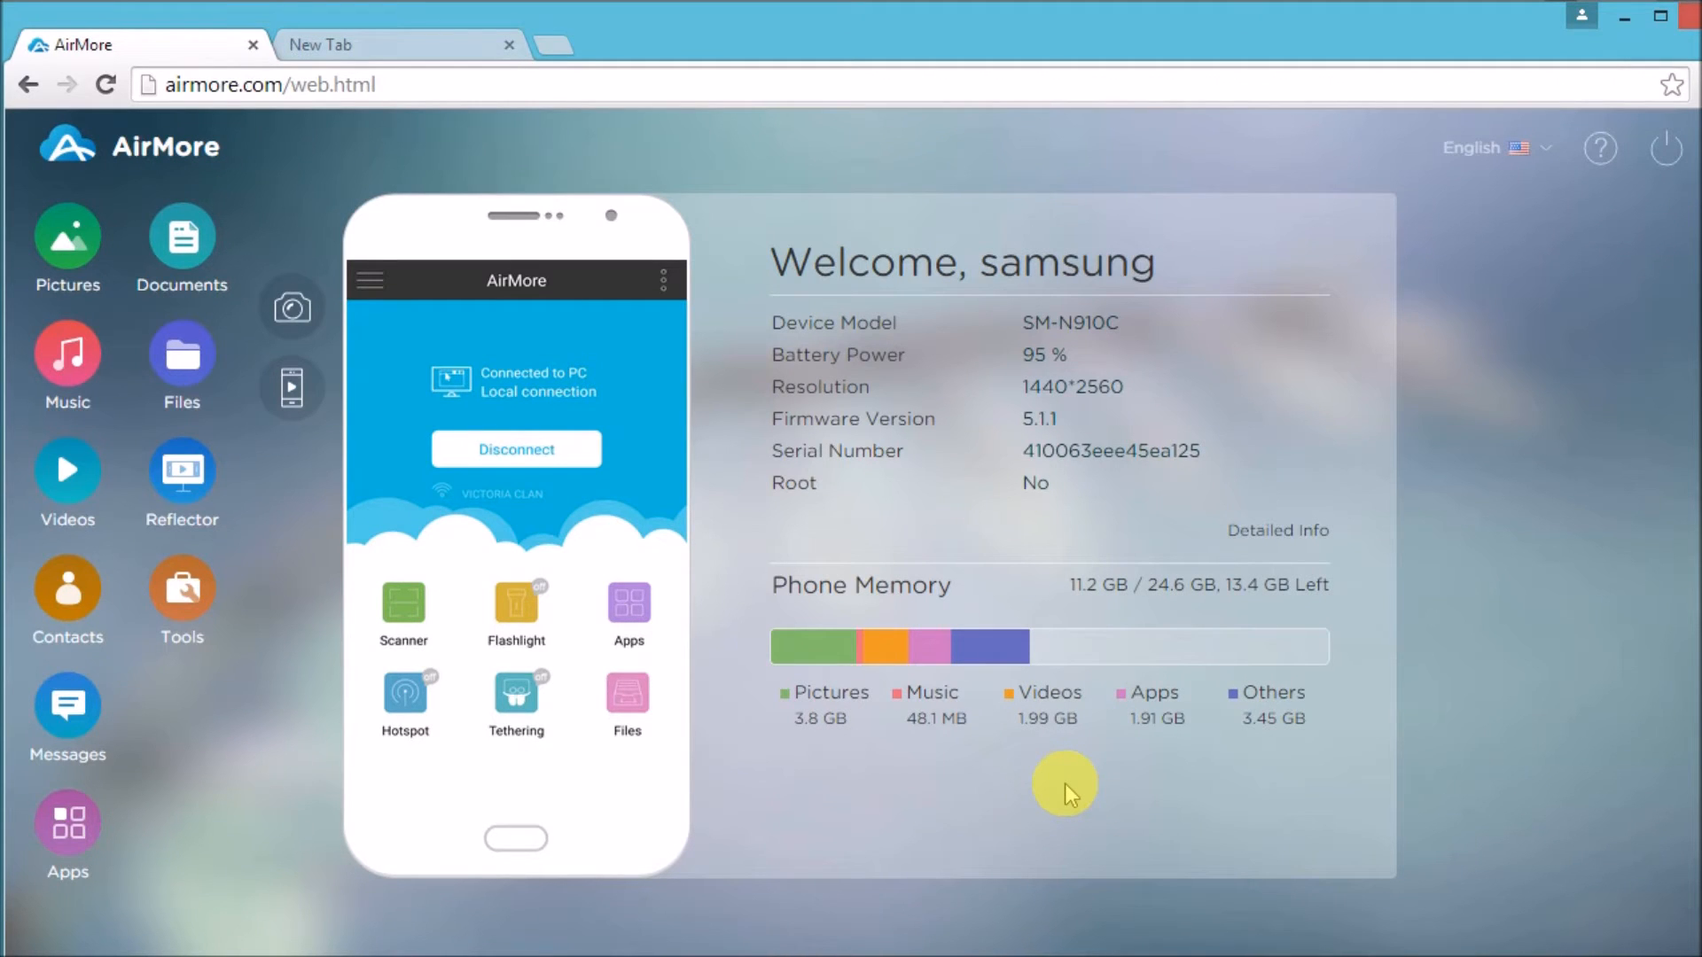
mouse_move(180, 471)
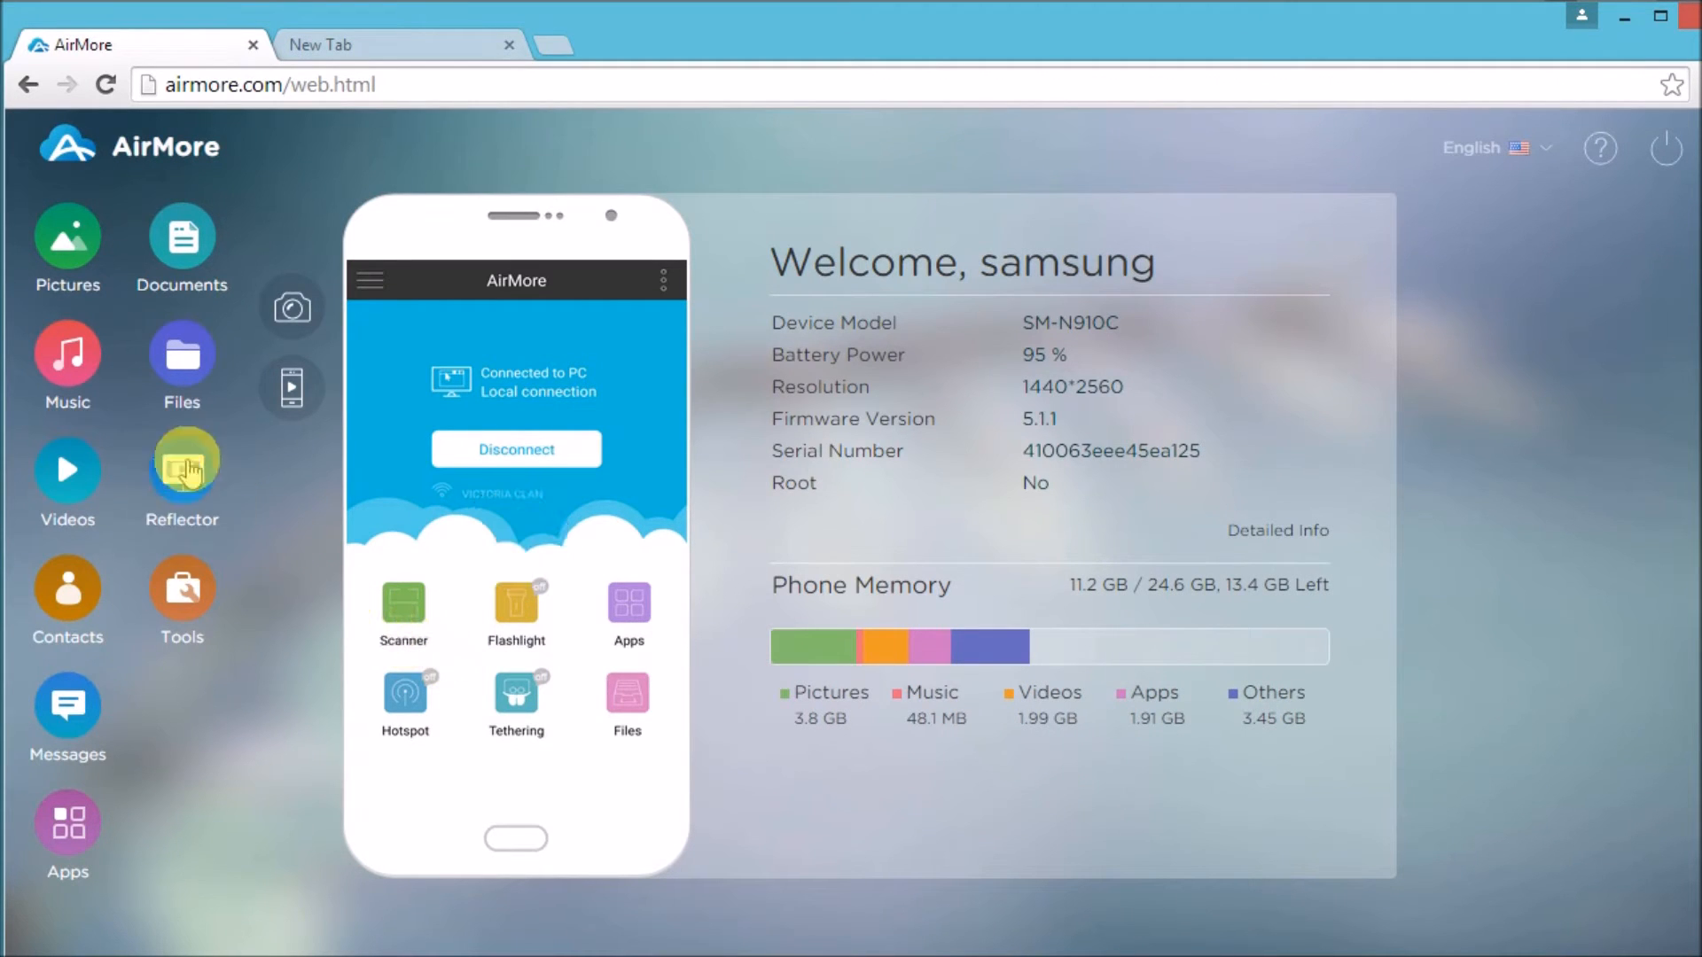
- Start Reflector, allow screen capture with START NOW, and bring up the Facebook app
left_click(181, 481)
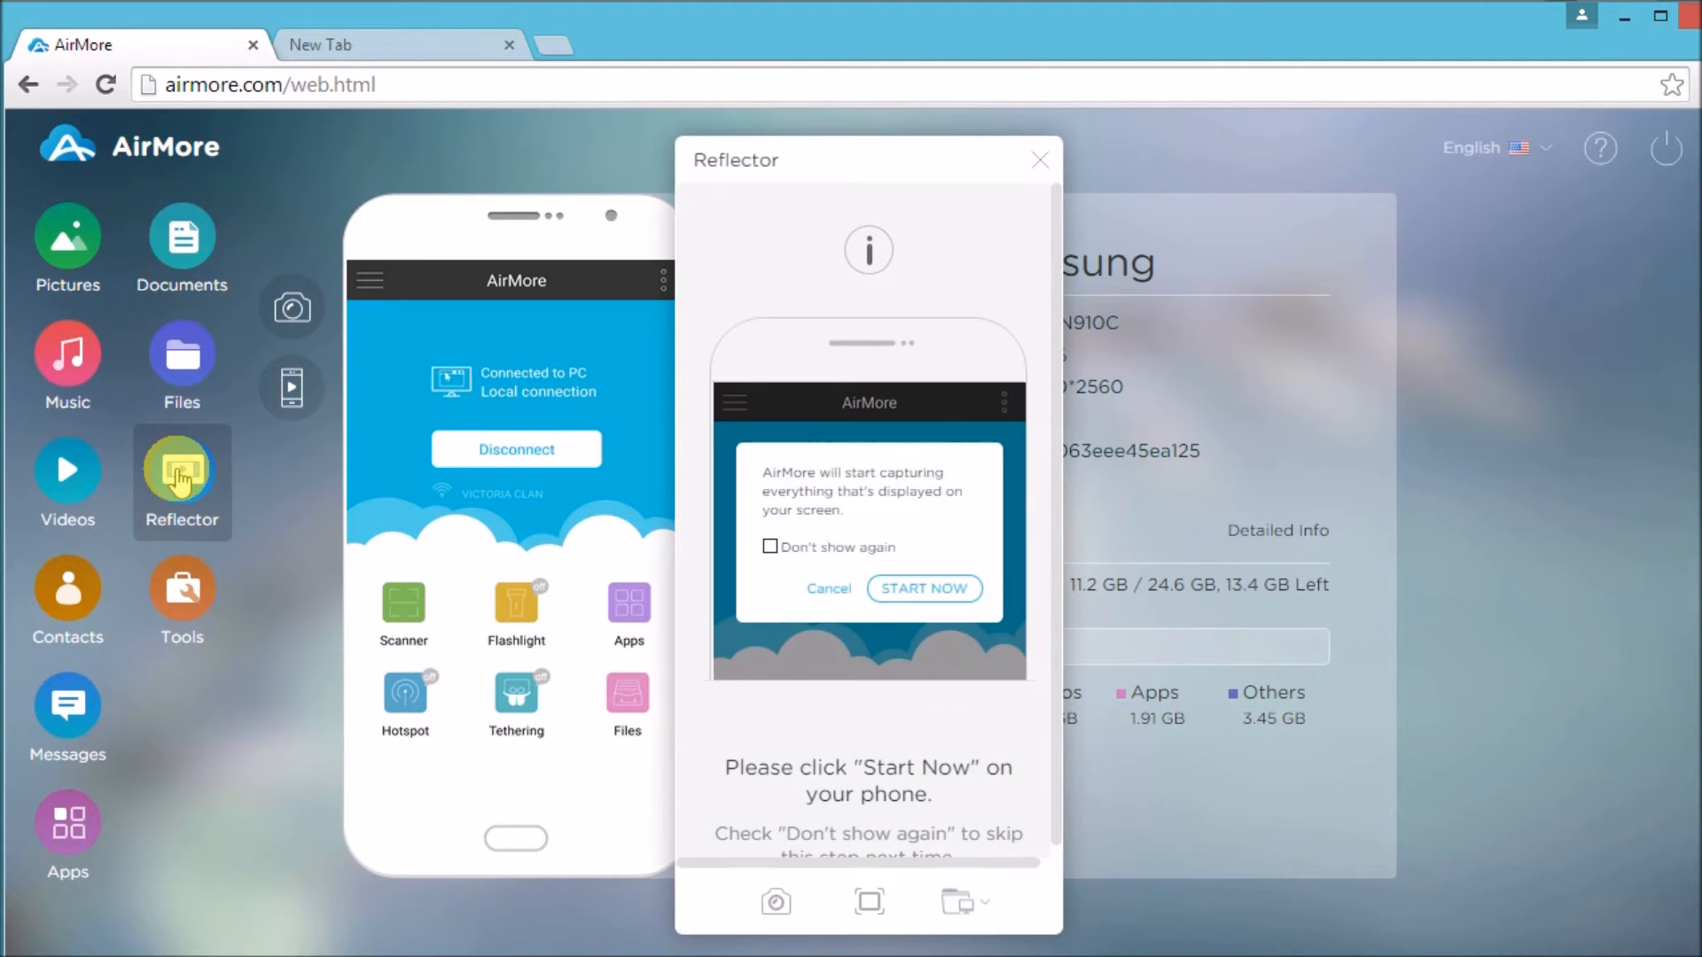
mouse_move(982, 630)
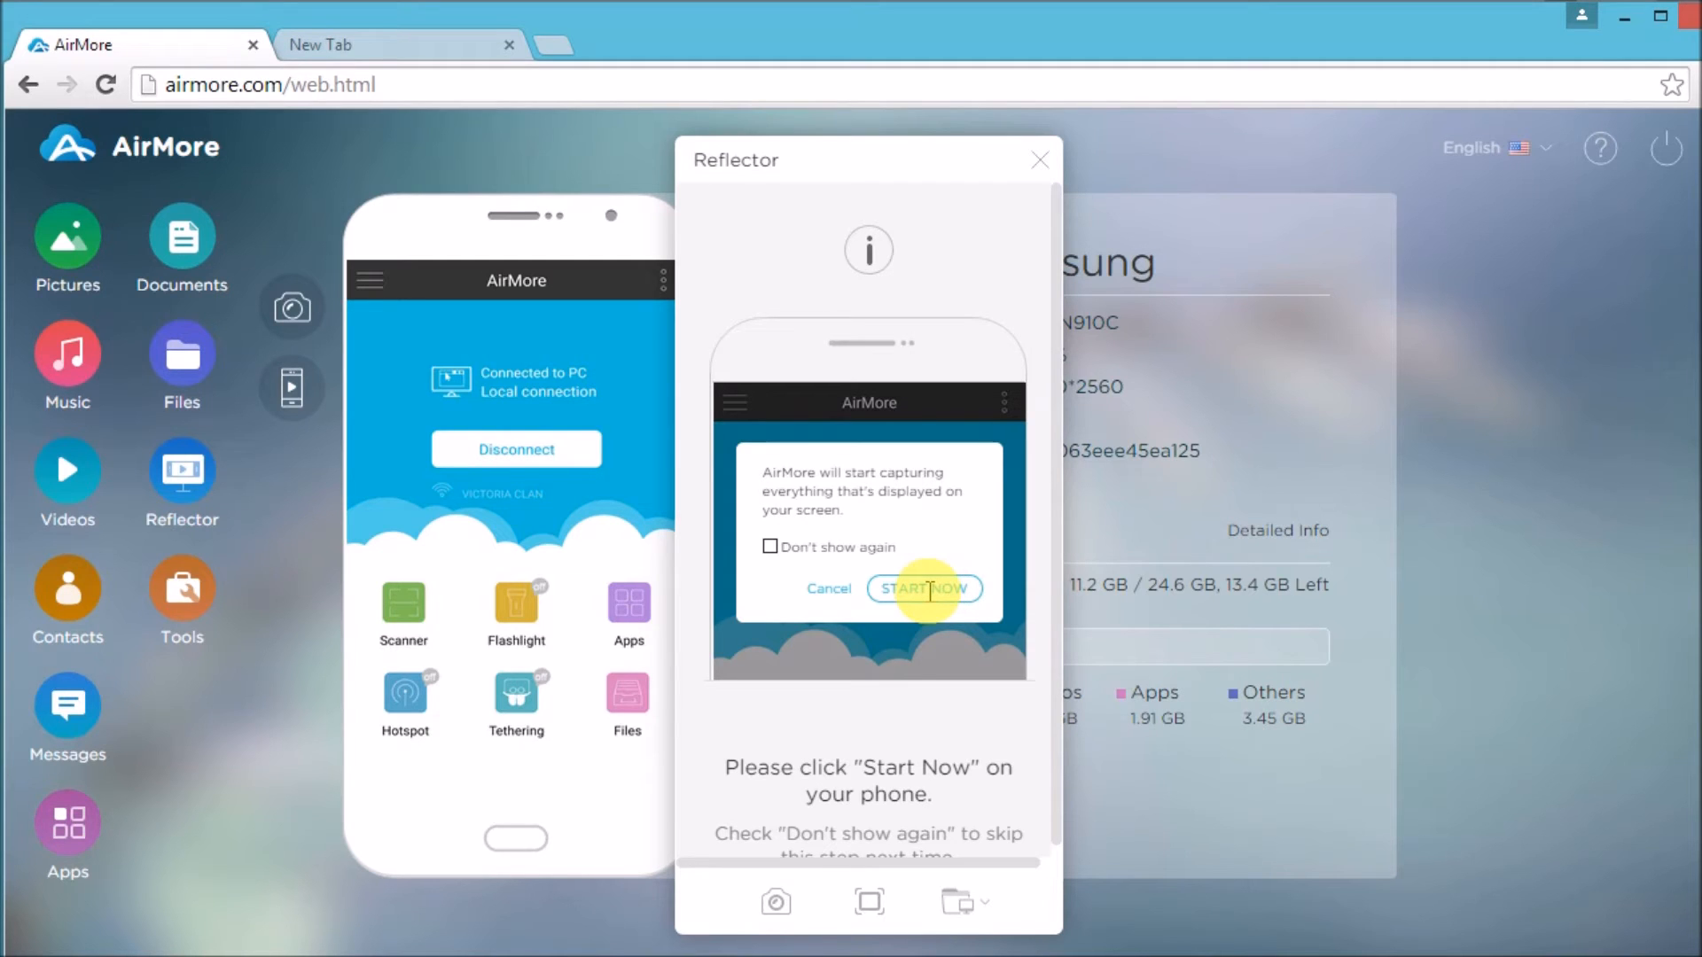
left_click(922, 589)
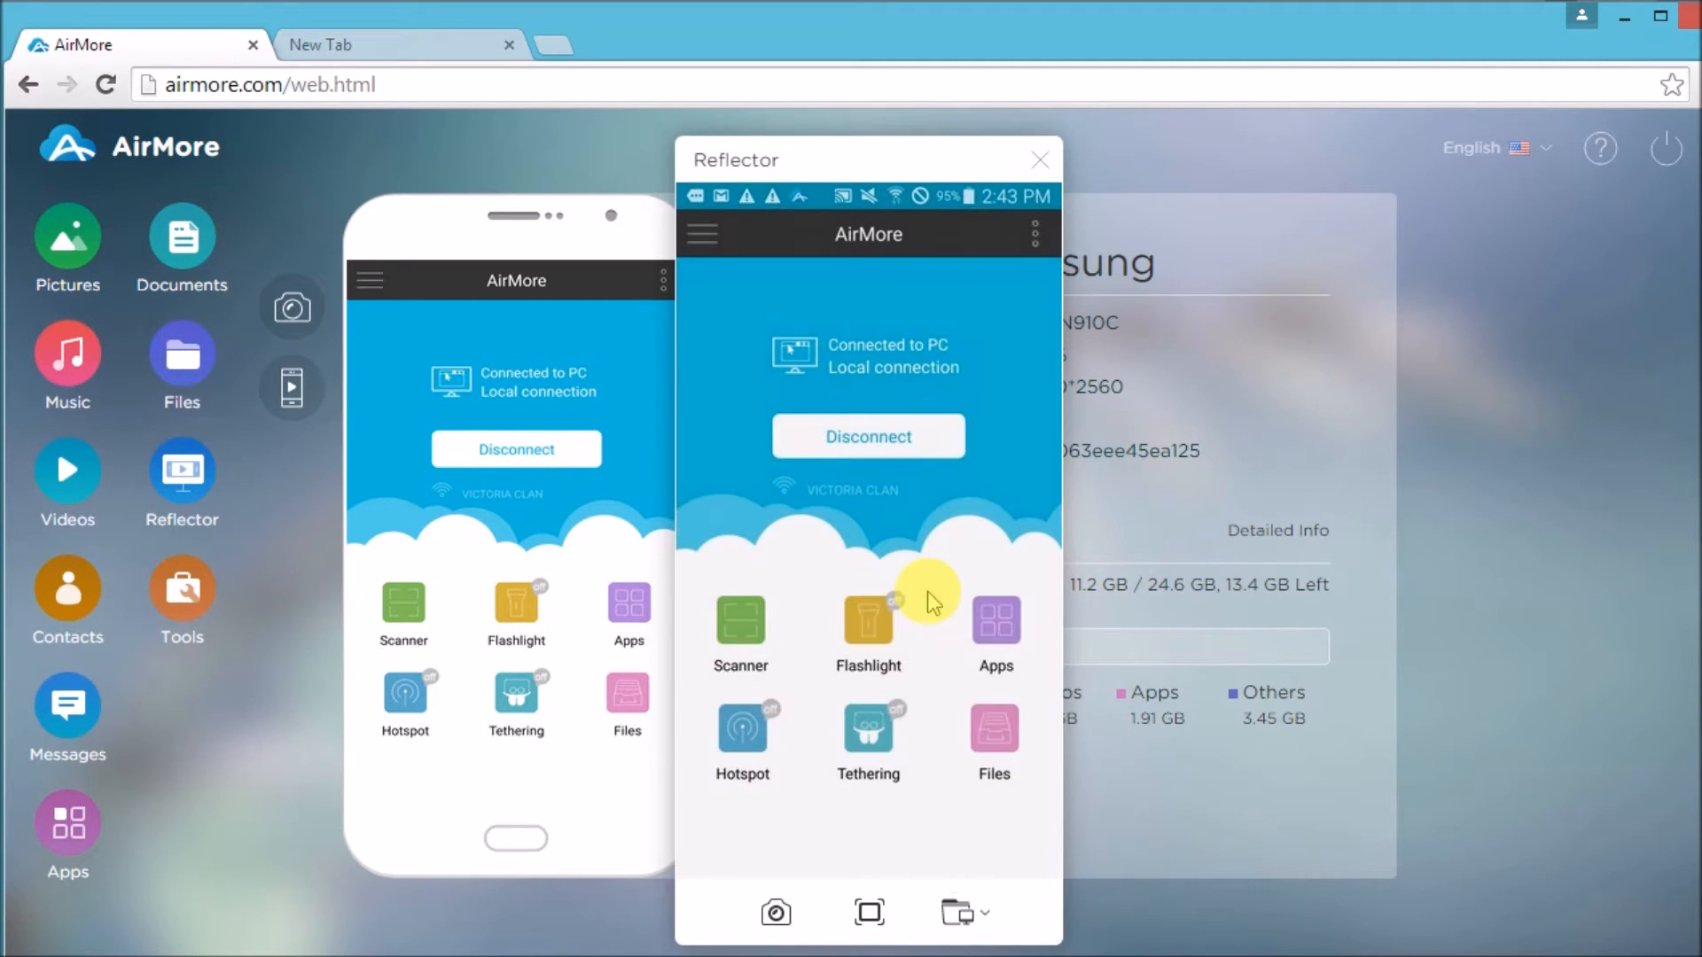
mouse_move(857, 603)
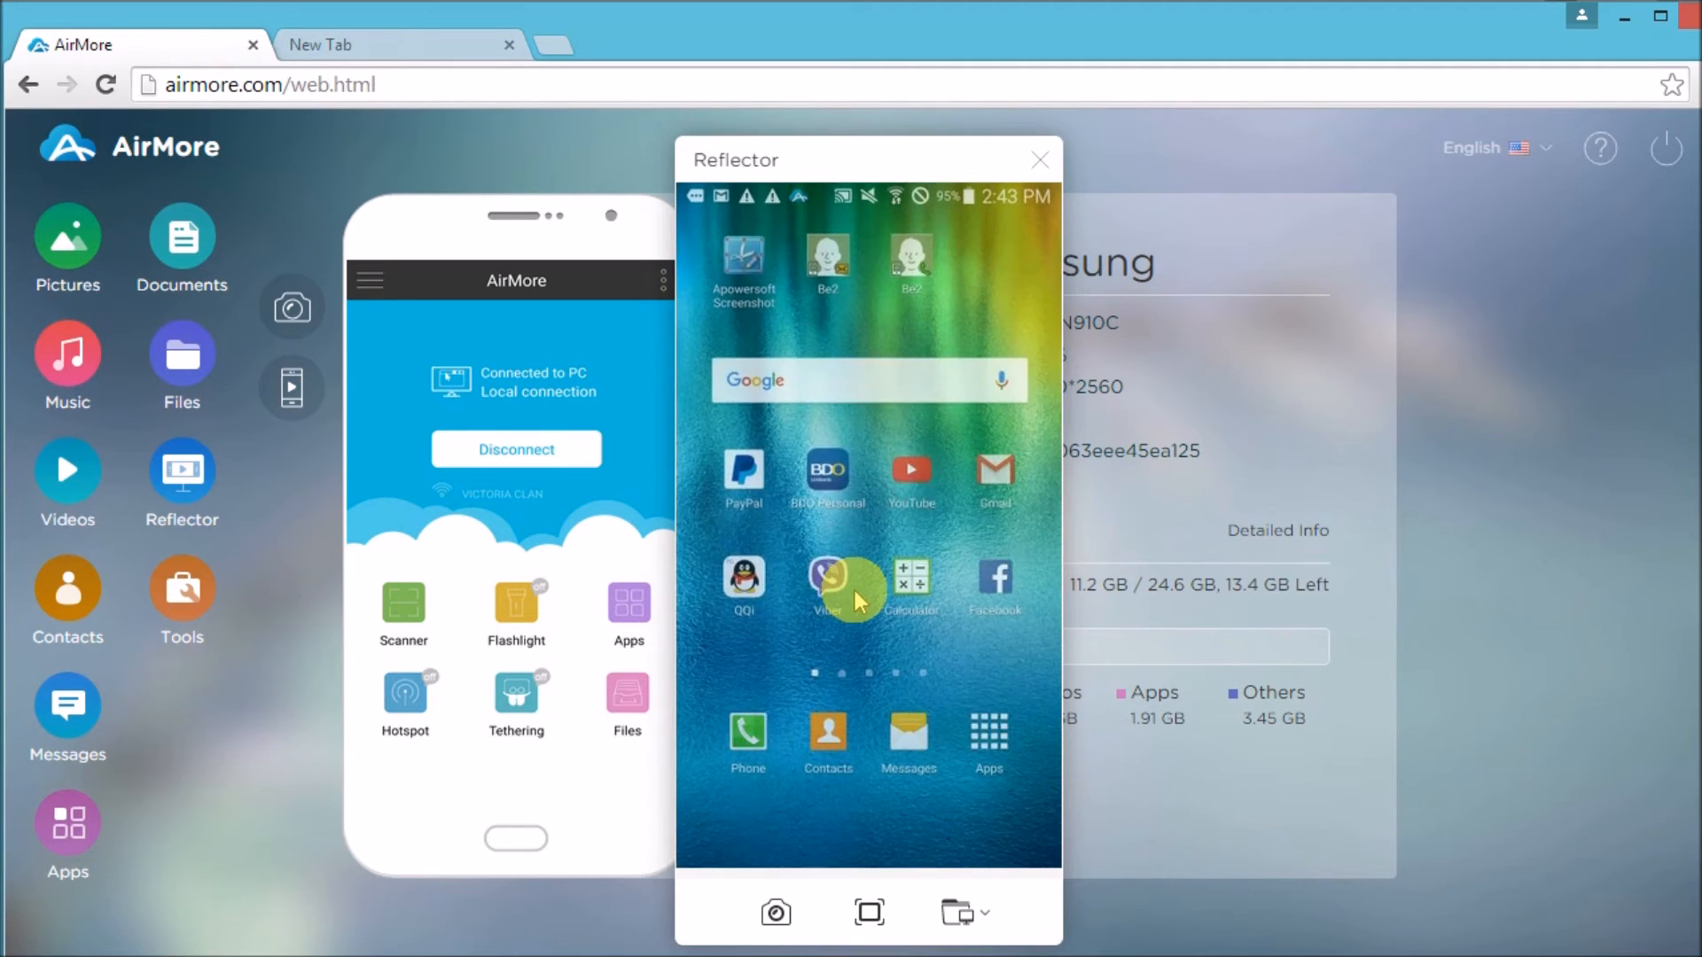
left_click(993, 586)
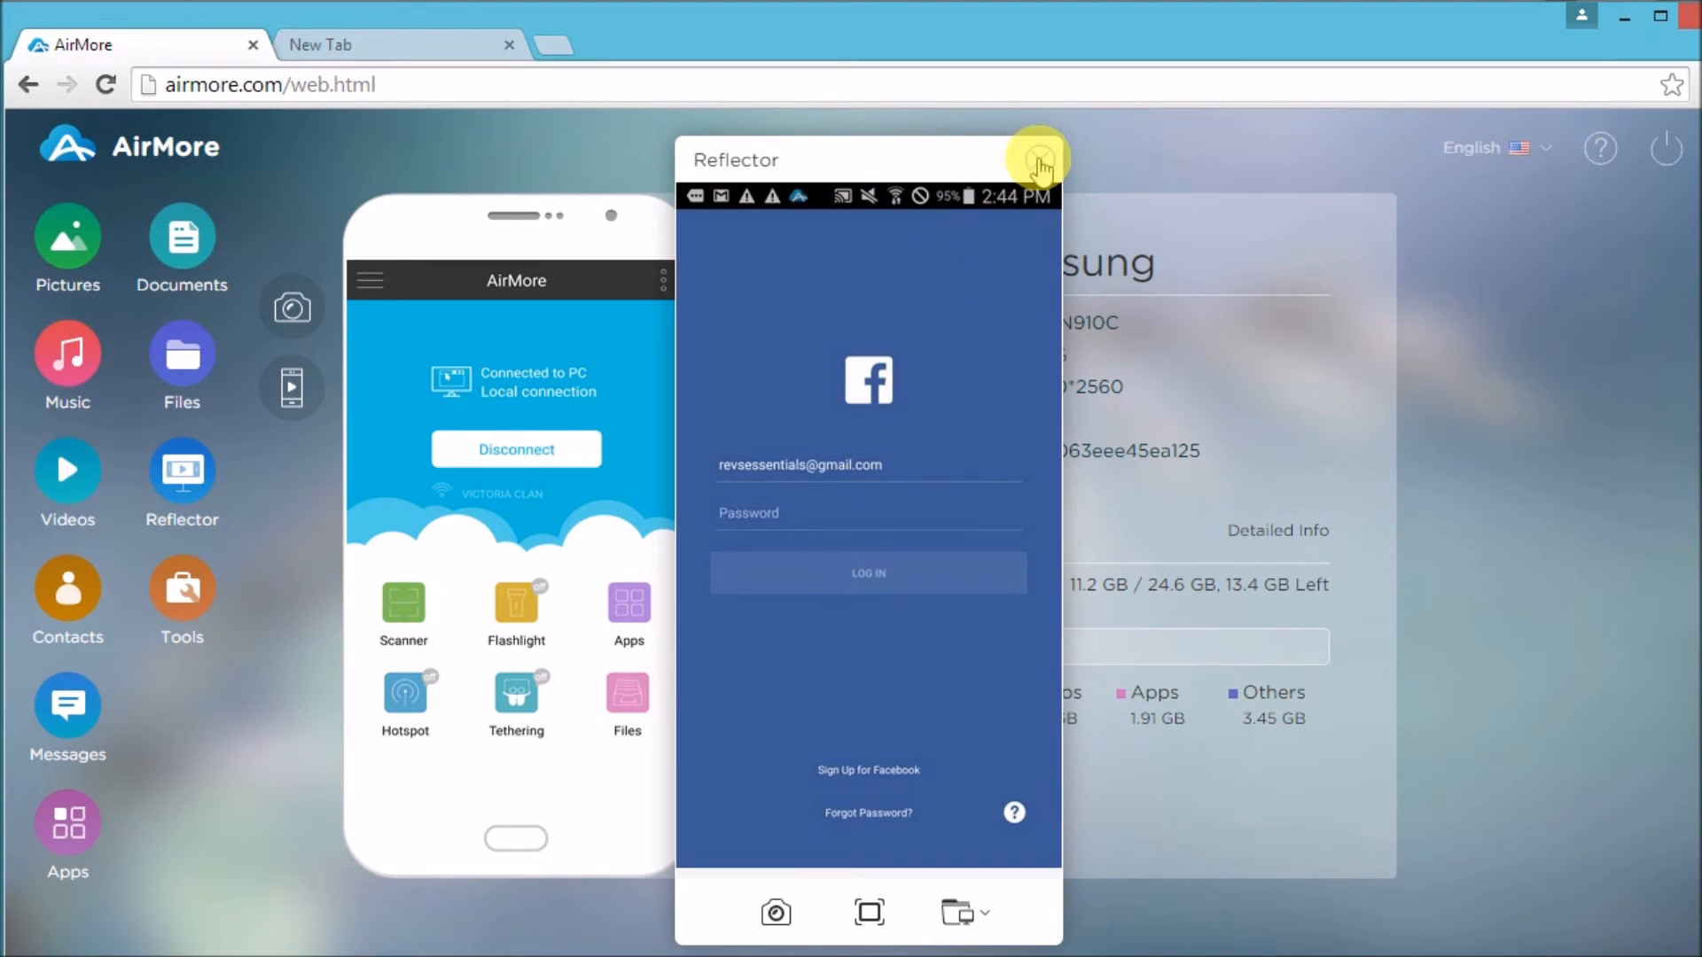
- Close the Reflector window and confirm disconnecting via the power icon
left_click(1037, 159)
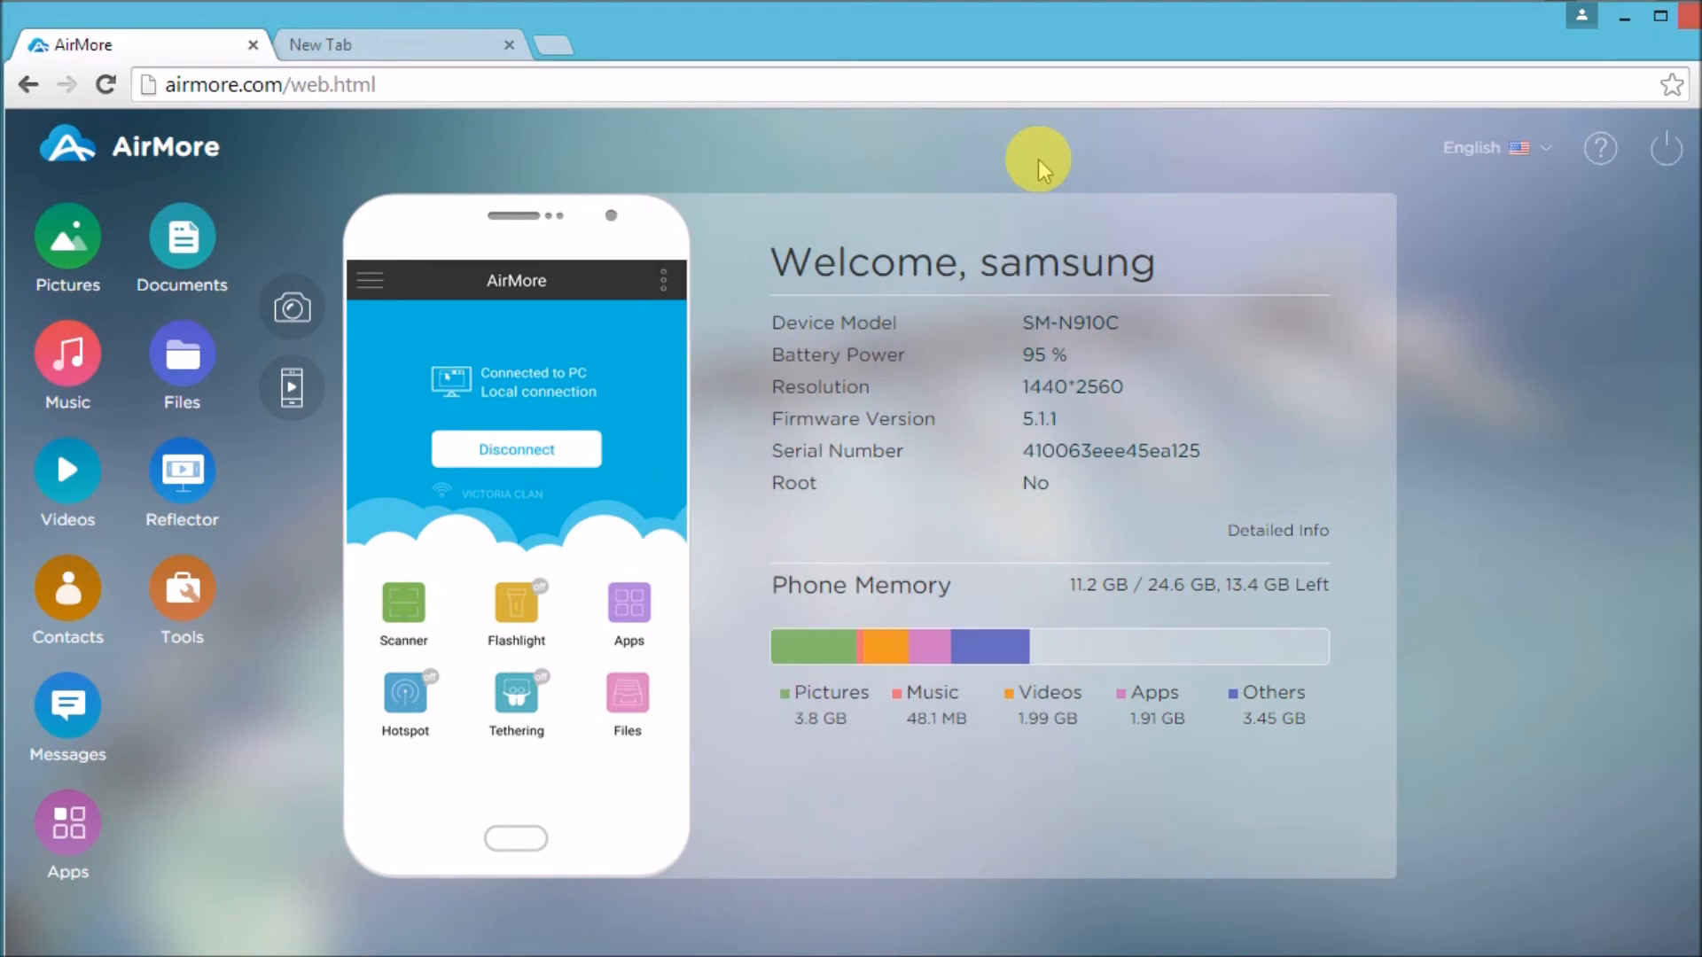
mouse_move(1591, 147)
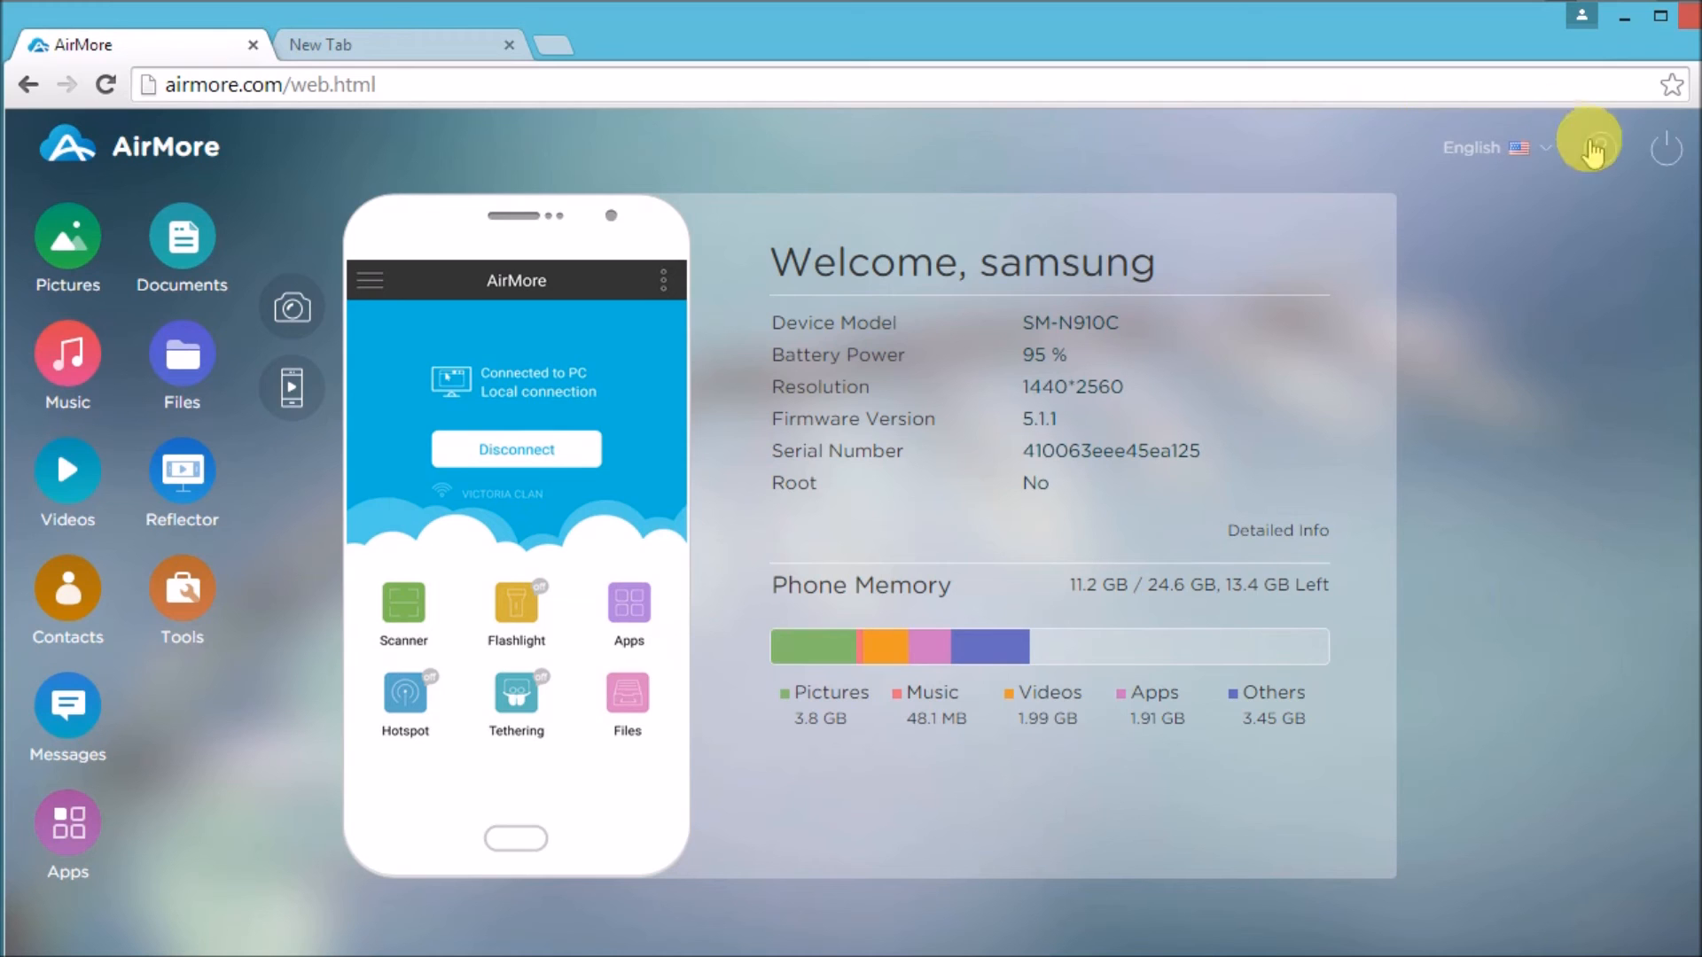
mouse_move(1668, 173)
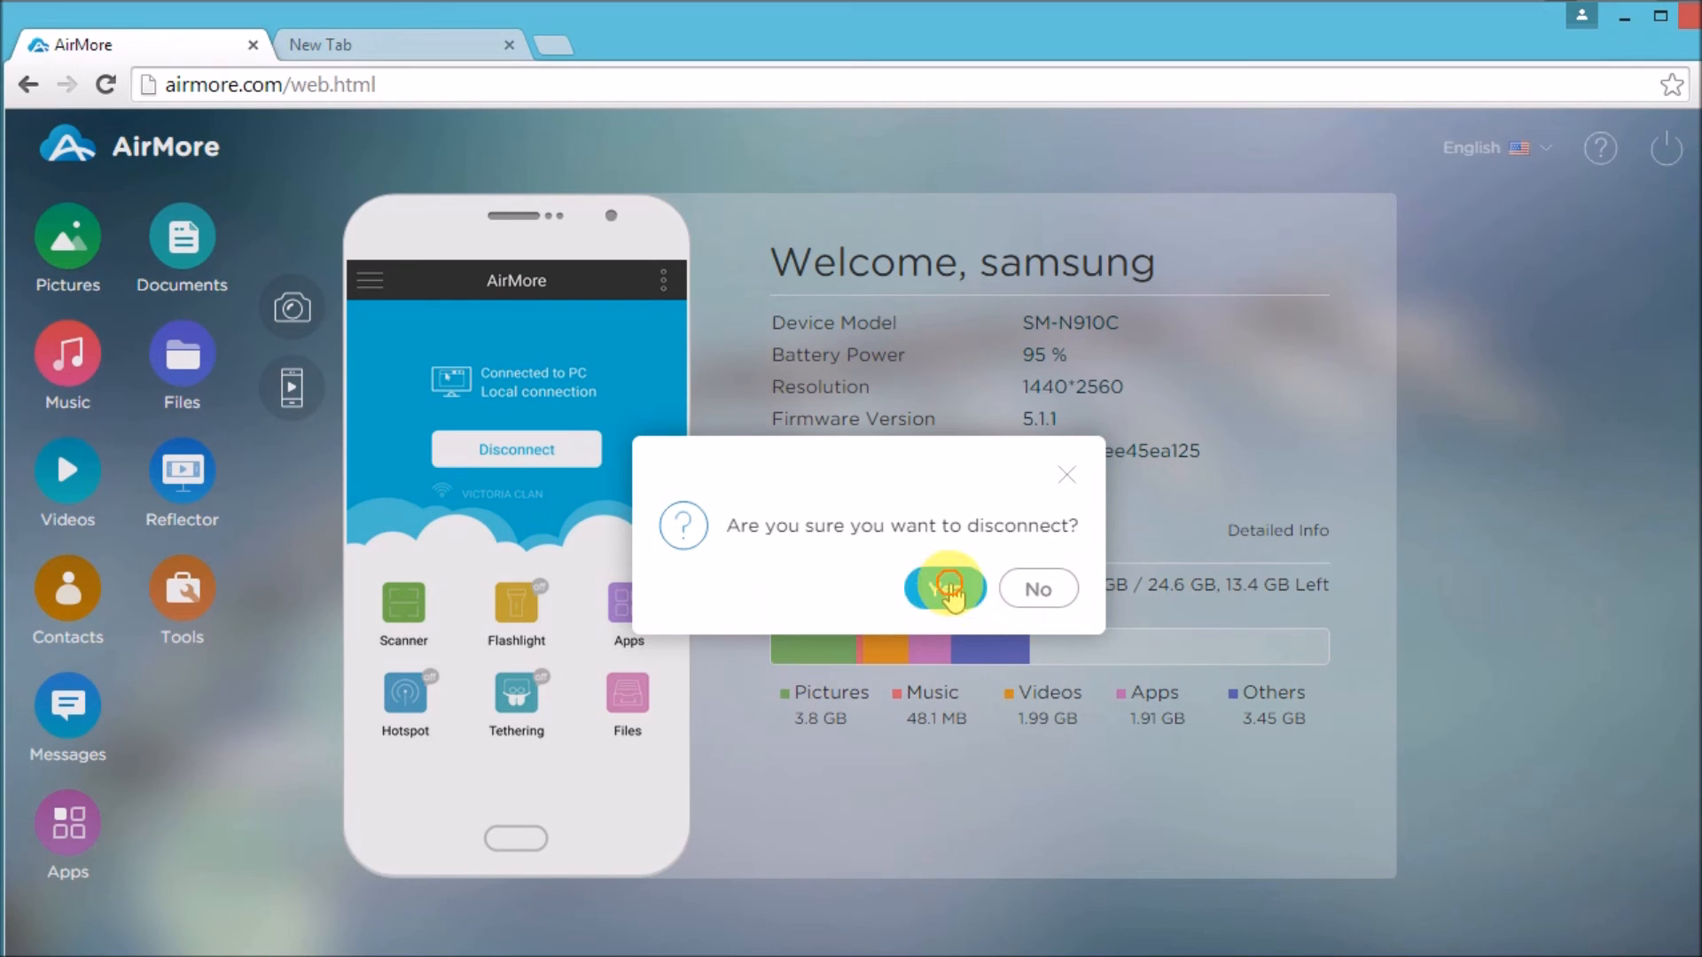
left_click(944, 589)
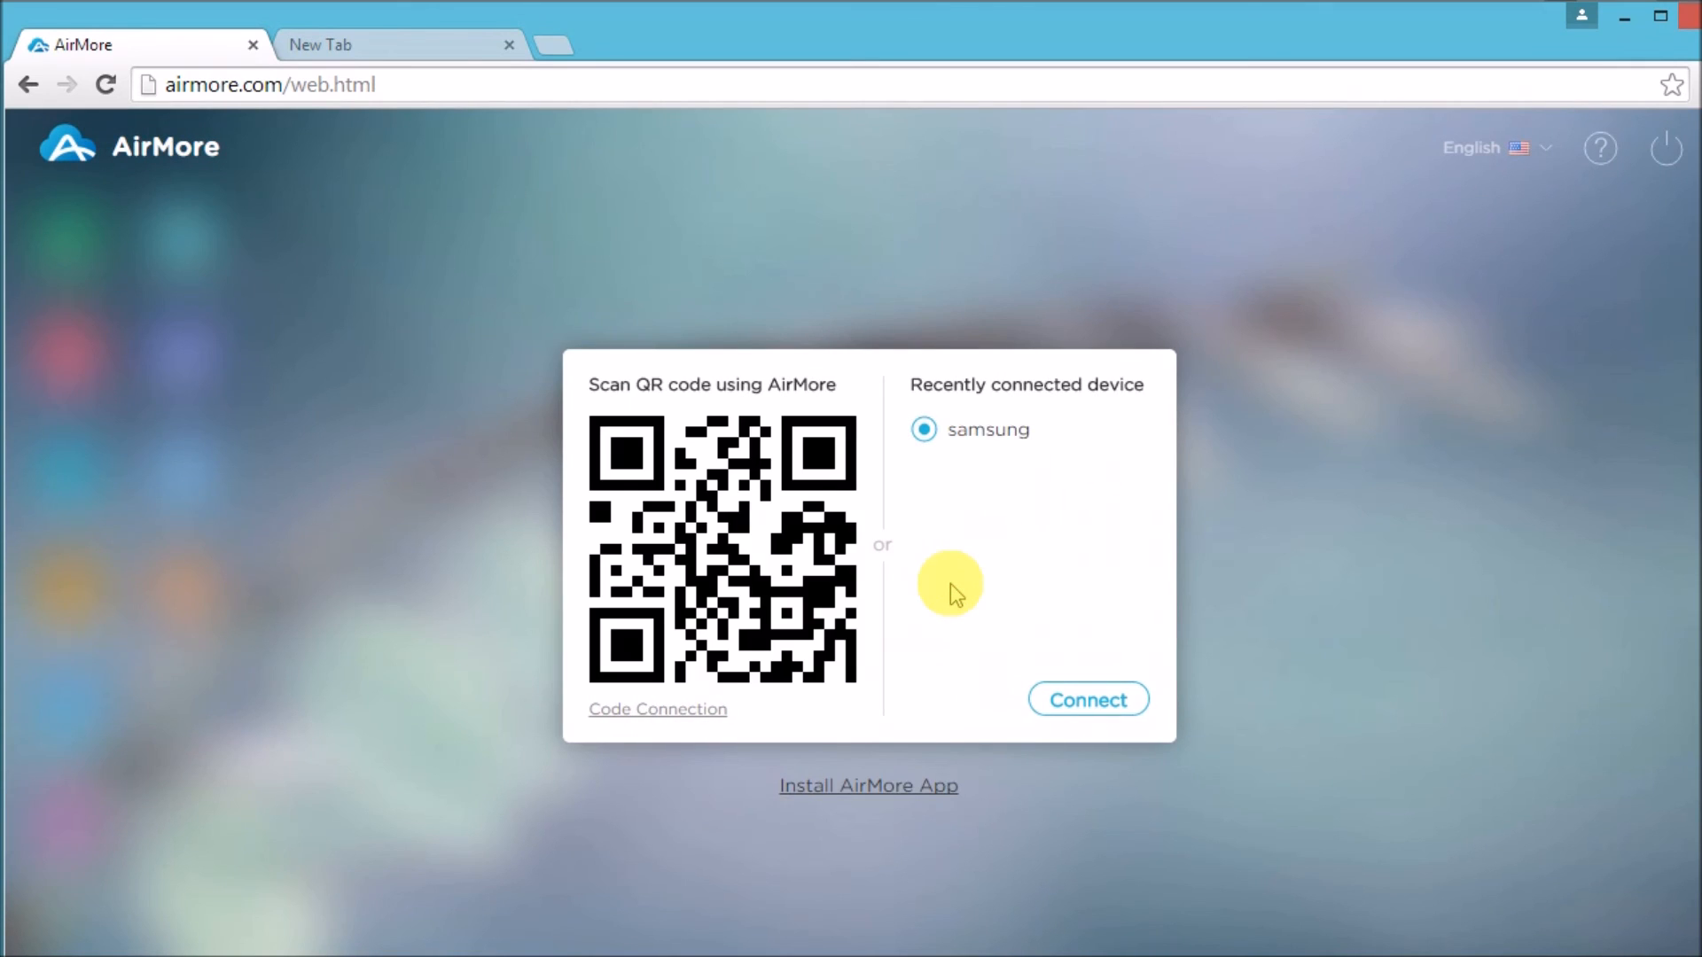